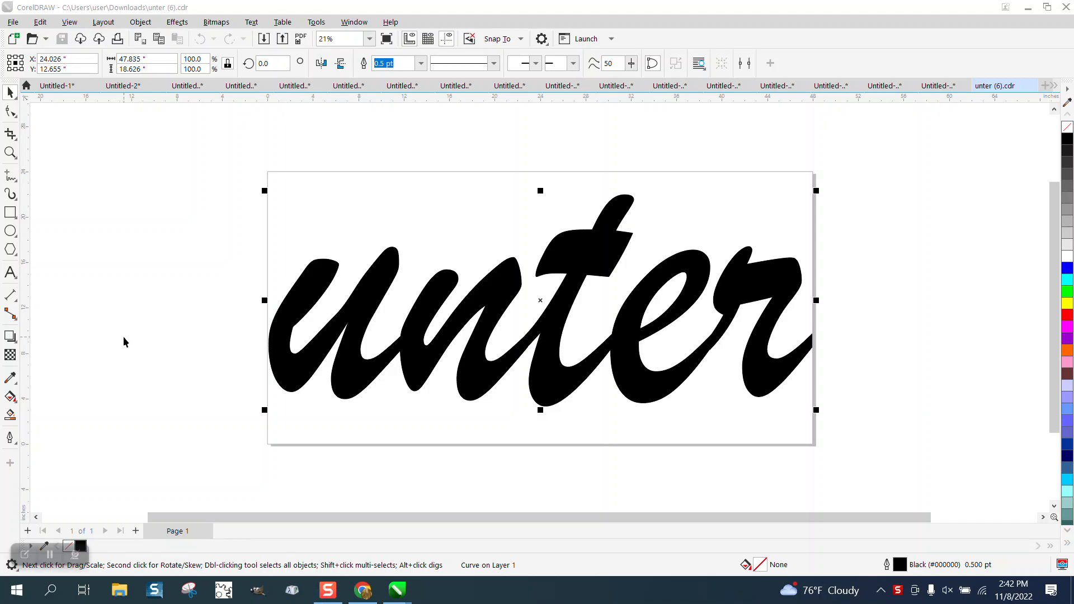
pyautogui.moveTo(511, 303)
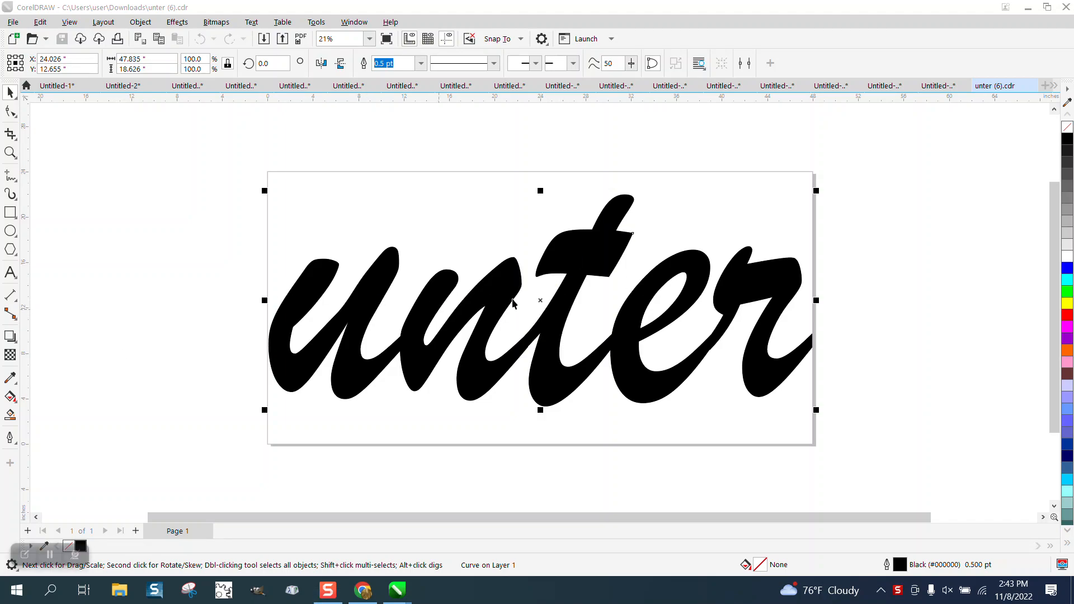
pyautogui.moveTo(495, 567)
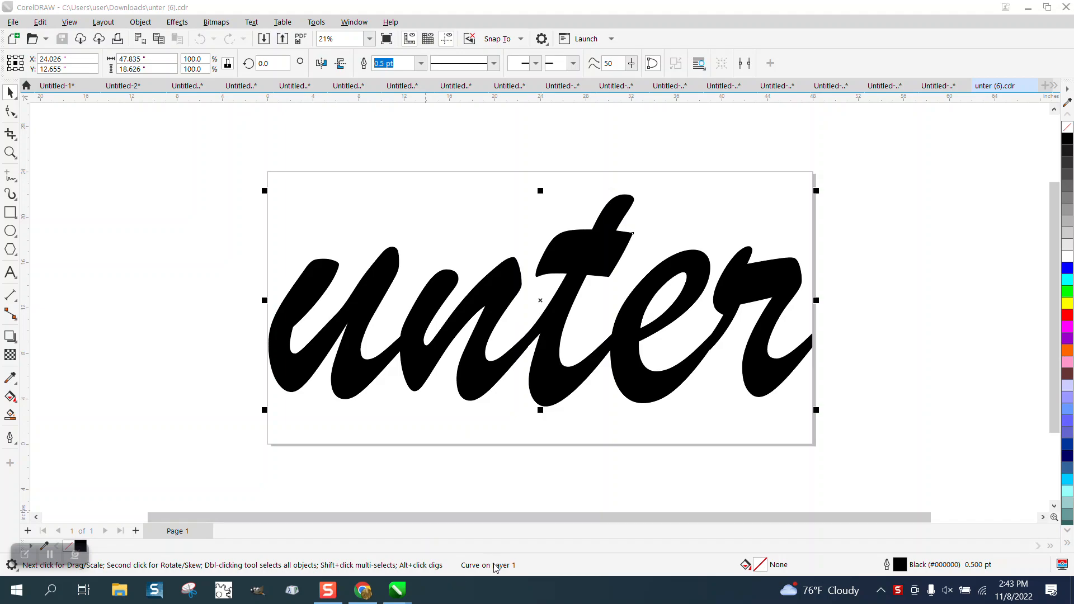
pyautogui.moveTo(575, 358)
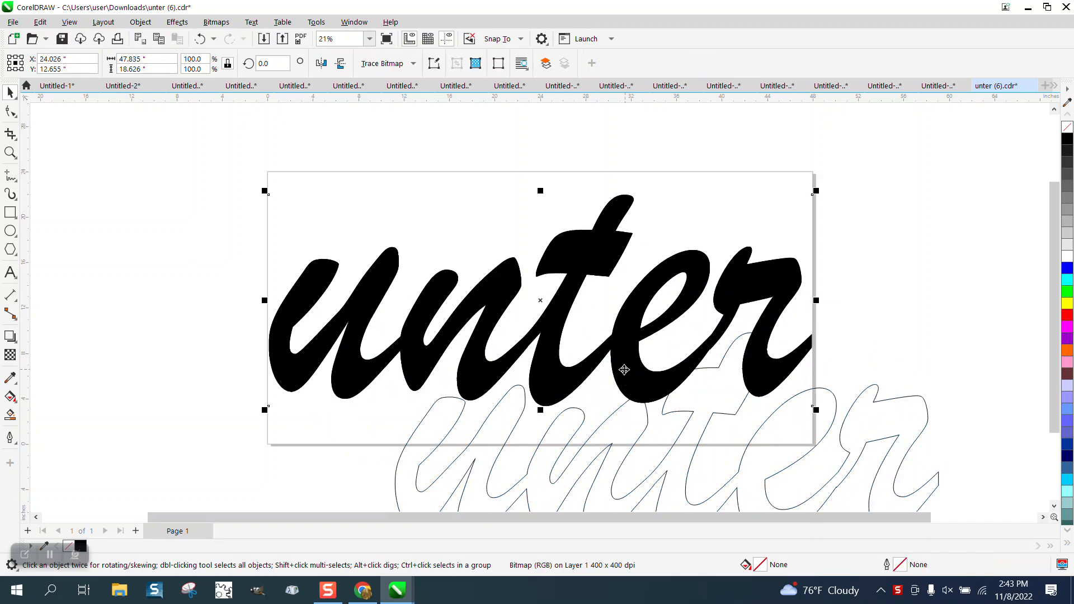
pyautogui.moveTo(250, 338)
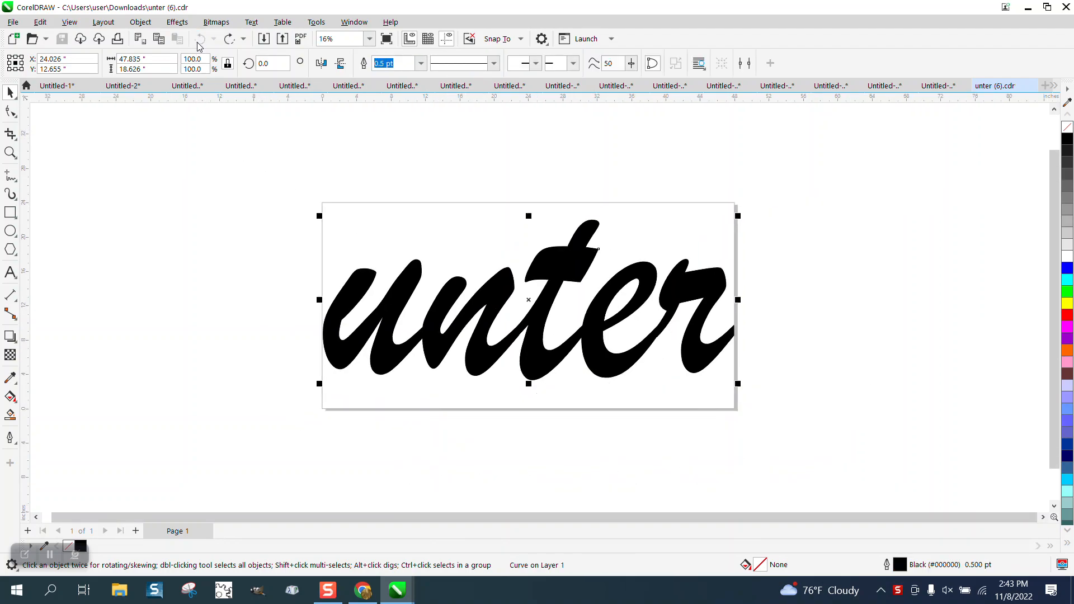
pyautogui.moveTo(199, 38)
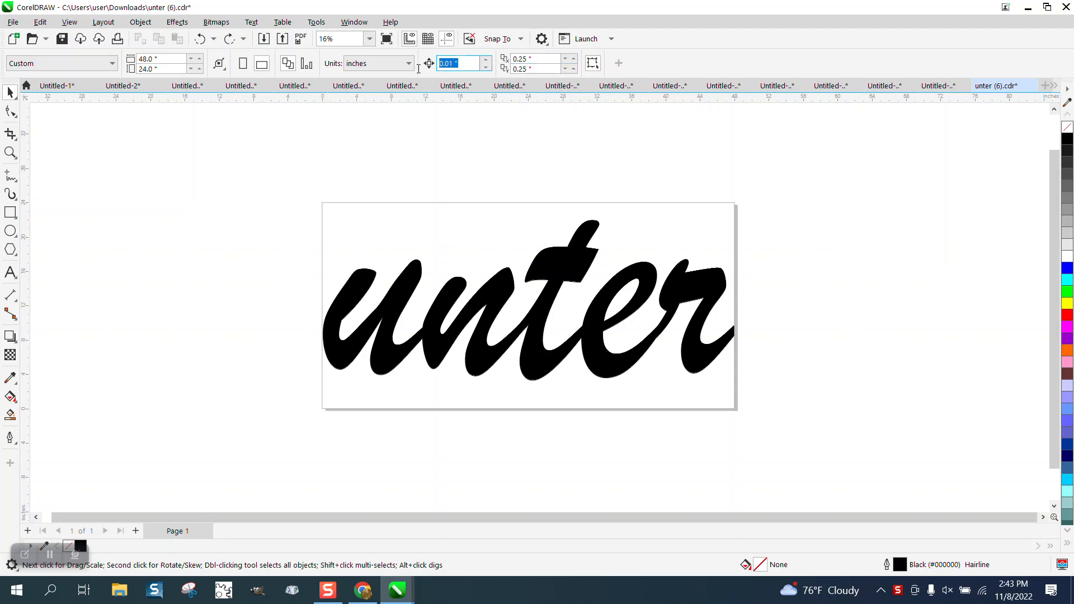
# Step: Set the nudge distance to 12 and move the traced curve above the page
pyautogui.write('12')
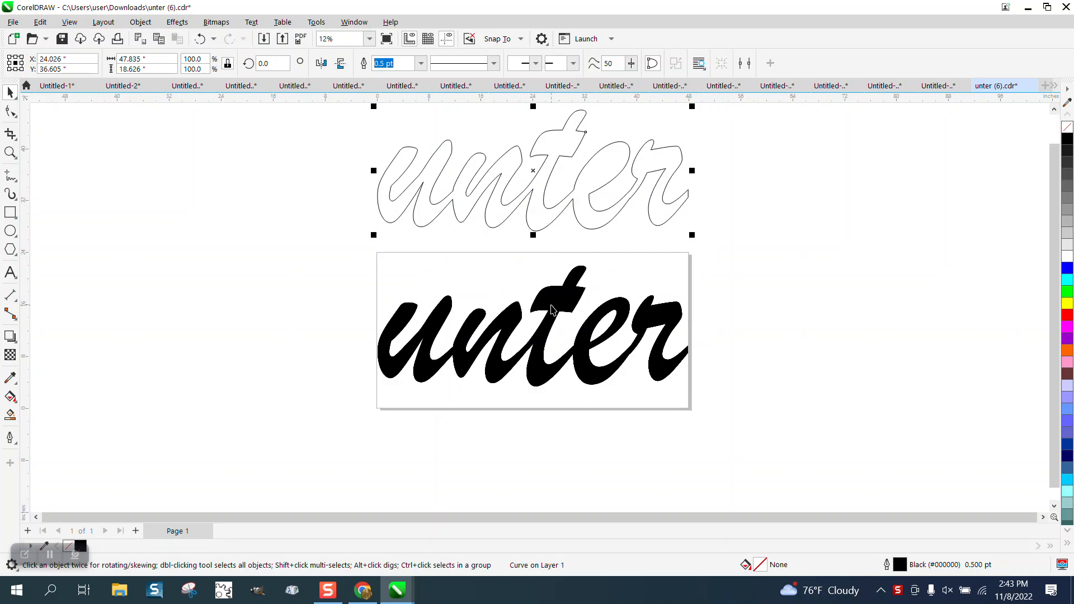
# Step: Select the outline curve and give it a red Hairline stroke
pyautogui.click(527, 316)
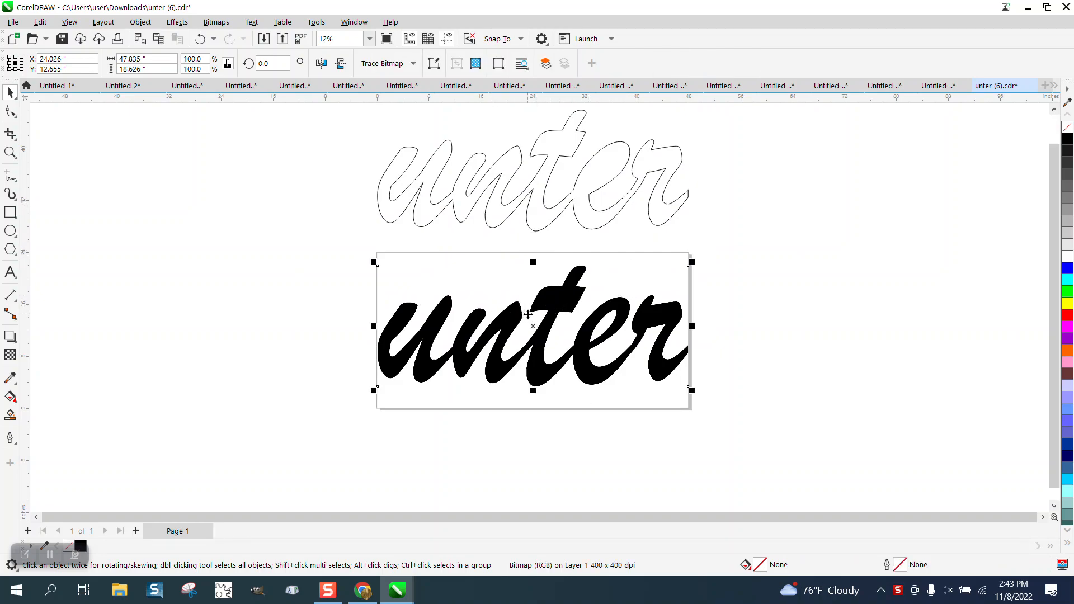
pyautogui.moveTo(538, 212)
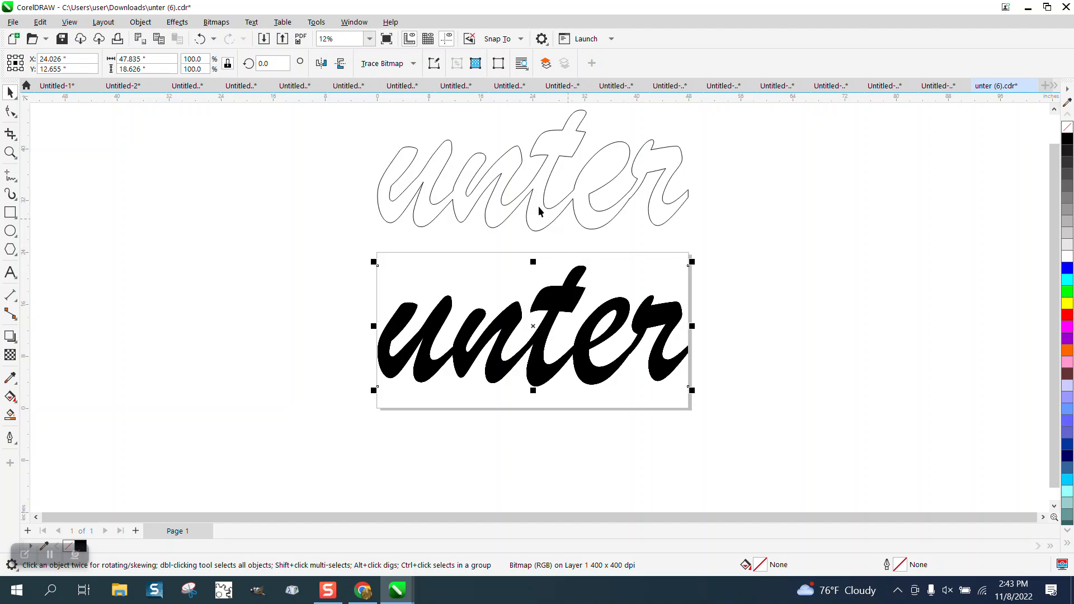
pyautogui.moveTo(636, 177)
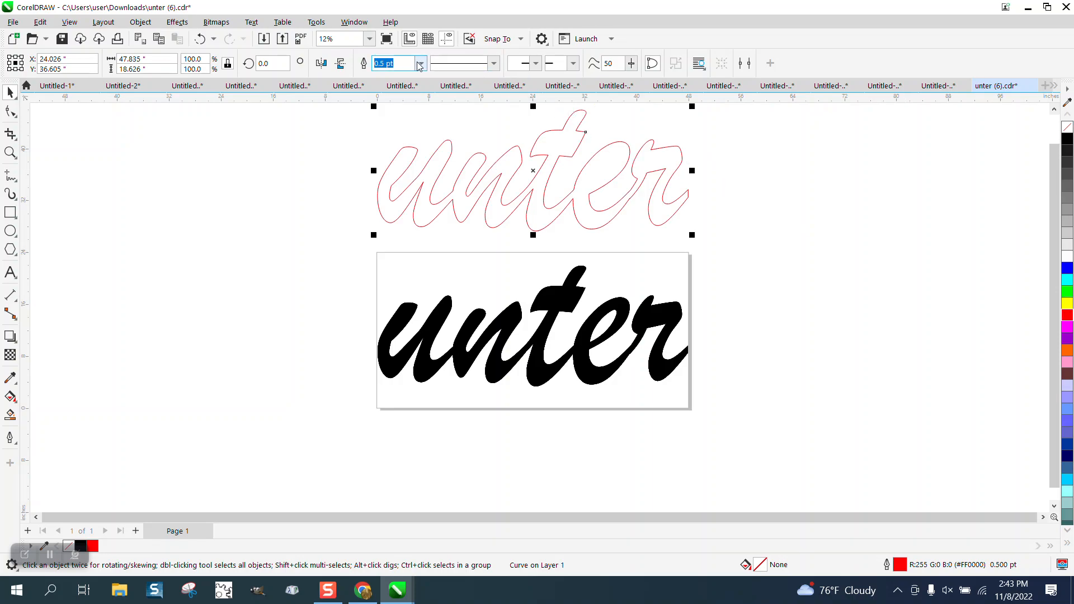
pyautogui.click(419, 63)
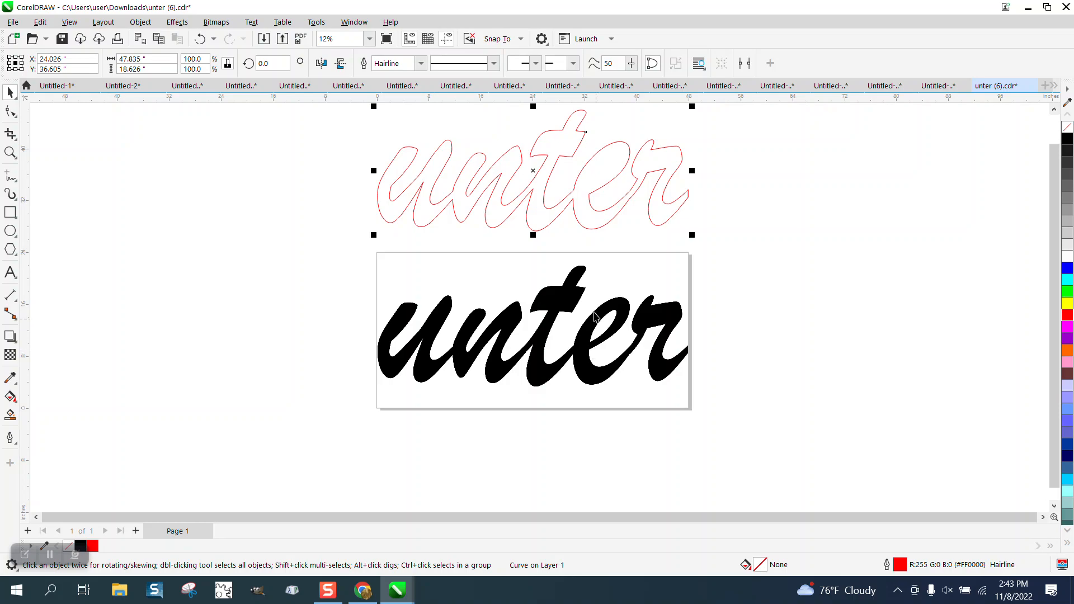
pyautogui.moveTo(555, 179)
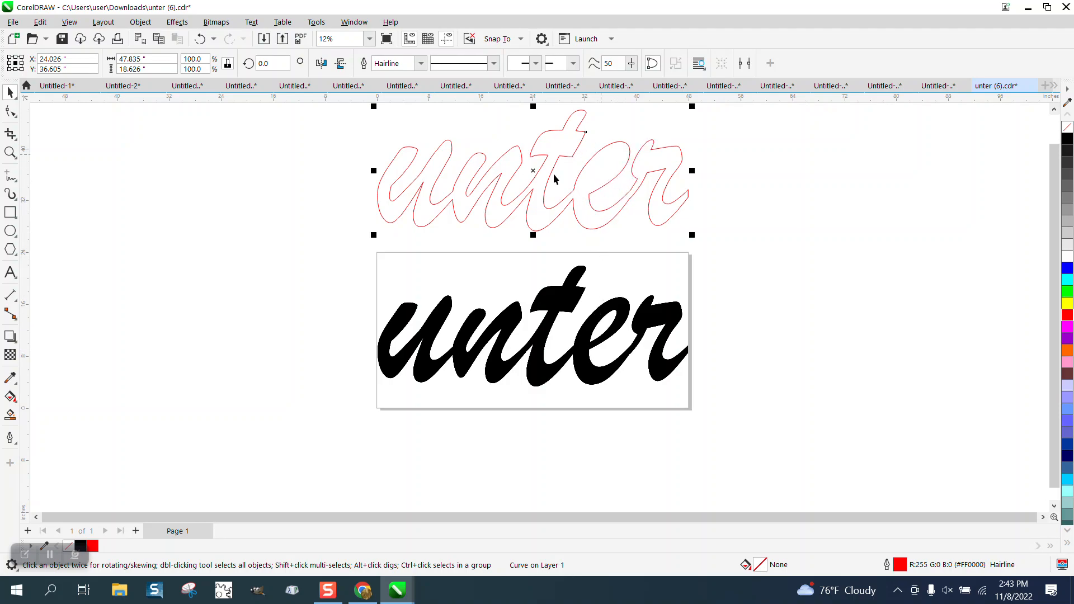
# Step: Zoom into the e, bridge its opening with a 3-point curve and Smart Fill the enclosed eye
pyautogui.click(10, 153)
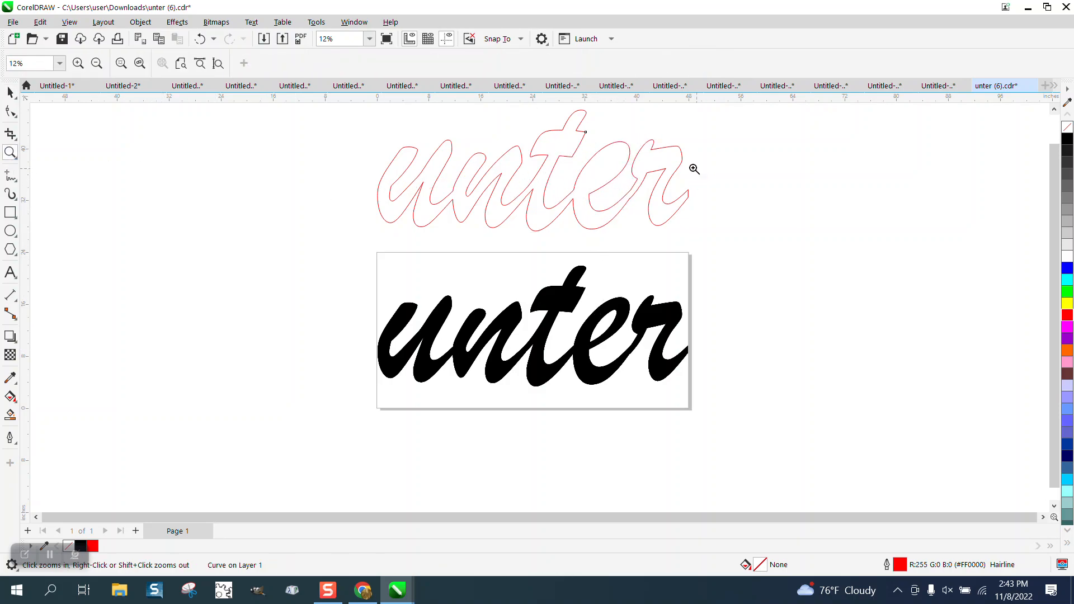
pyautogui.click(693, 169)
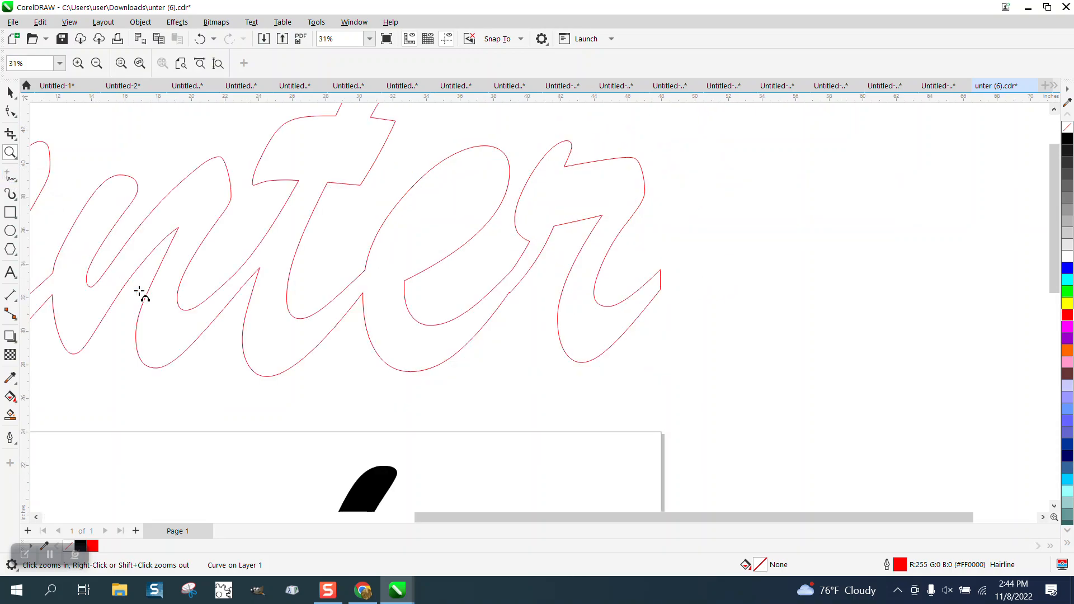
pyautogui.click(12, 175)
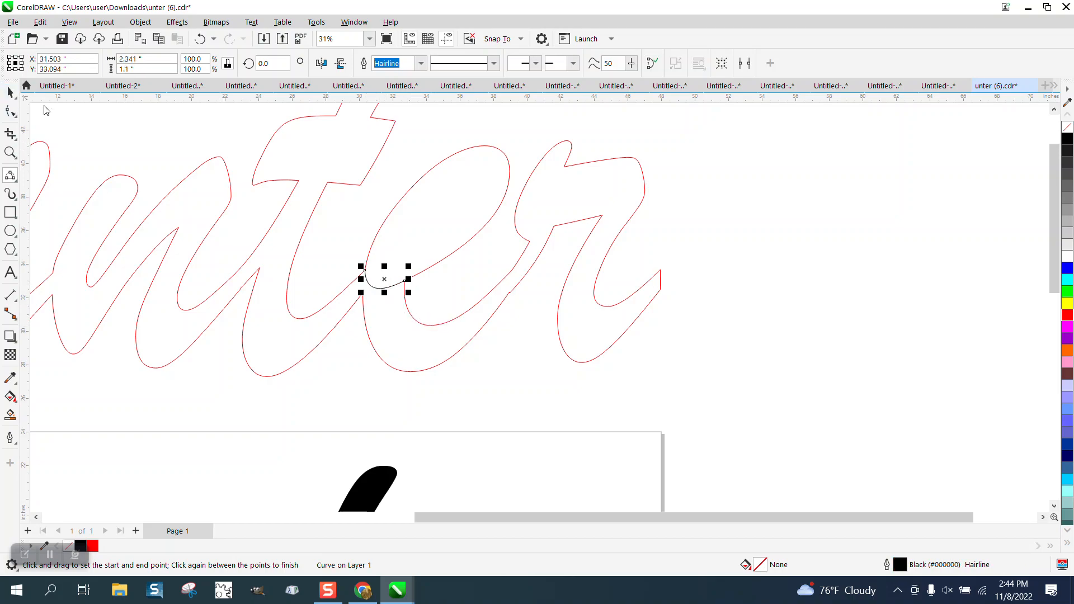
pyautogui.click(10, 414)
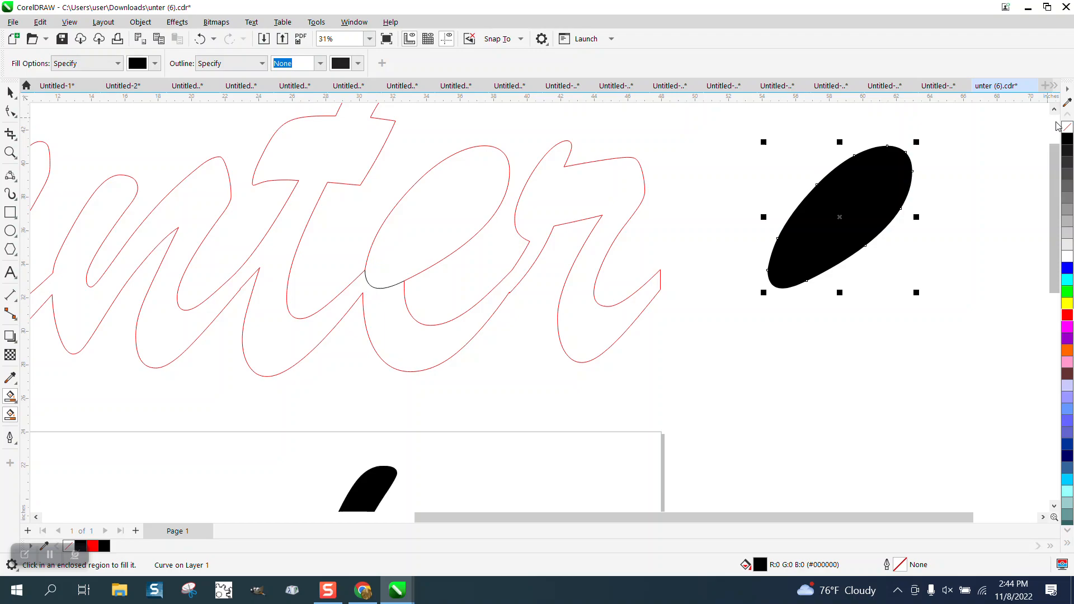
# Step: Remove the eye shape's fill and apply an Inside contour of 1 step at 1.0" offset
pyautogui.click(1066, 111)
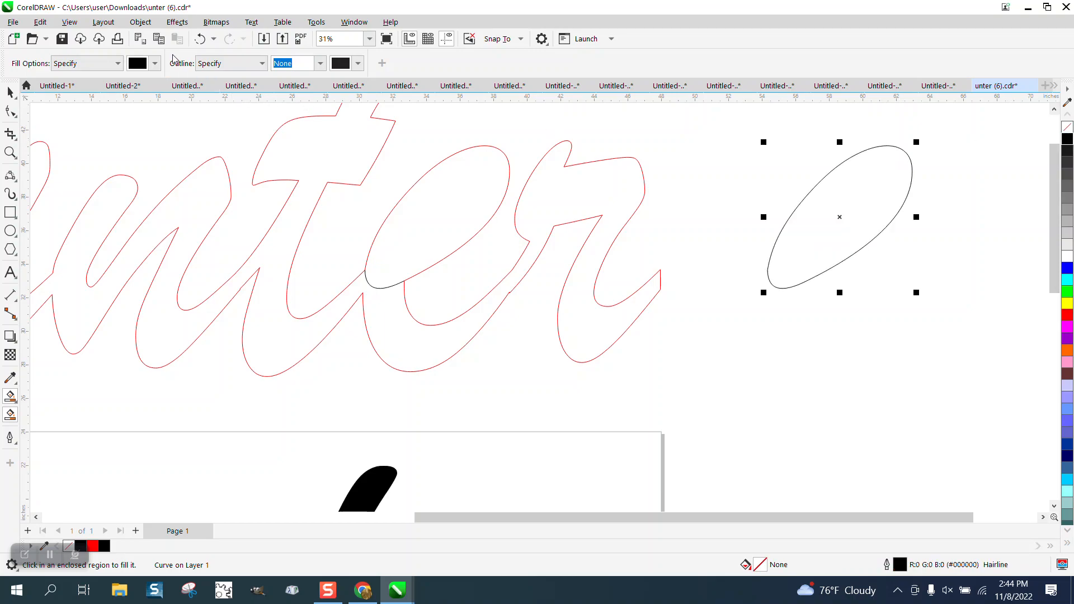
pyautogui.click(176, 22)
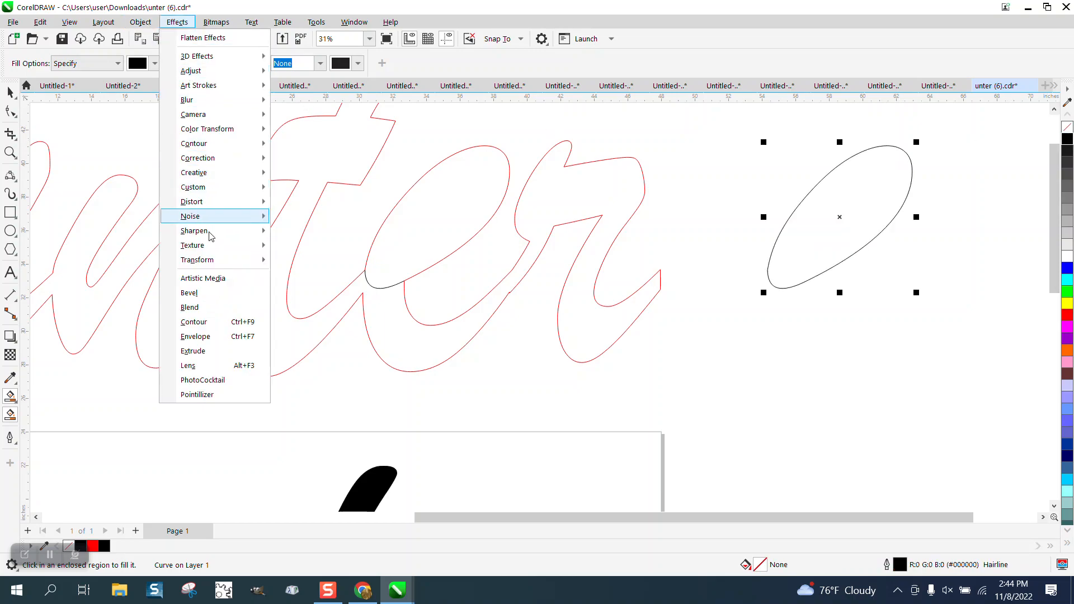
pyautogui.click(193, 322)
pyautogui.write('2')
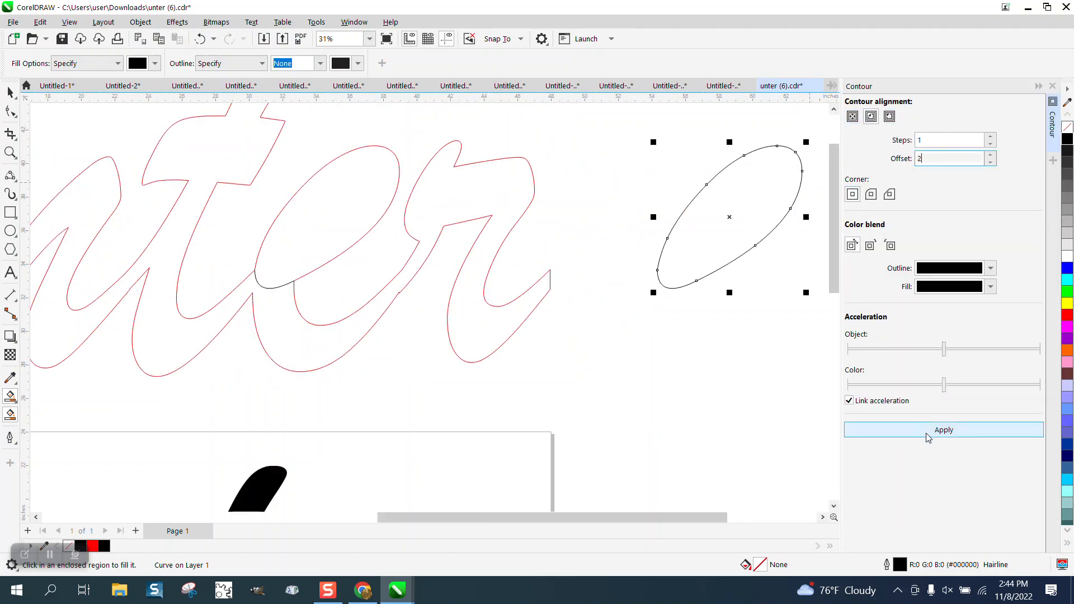
pyautogui.click(943, 430)
pyautogui.write('1')
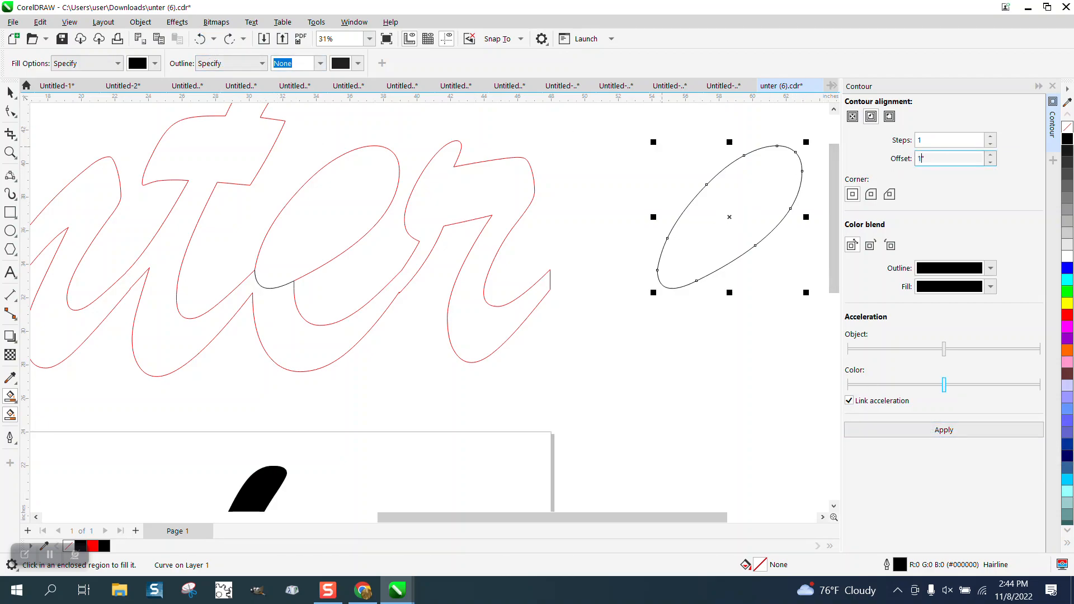
pyautogui.click(943, 429)
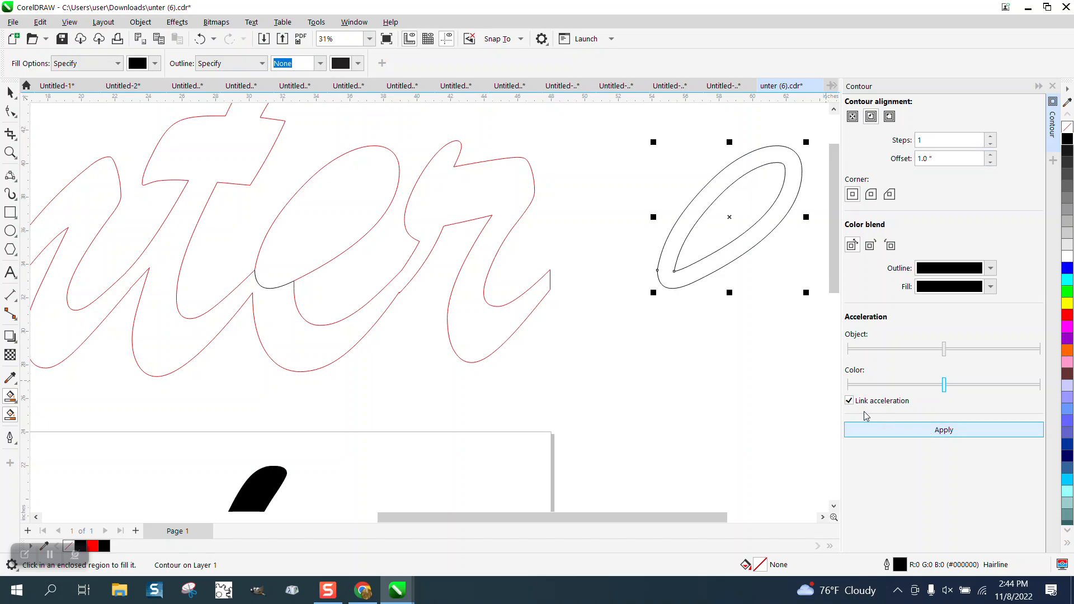
pyautogui.moveTo(79, 130)
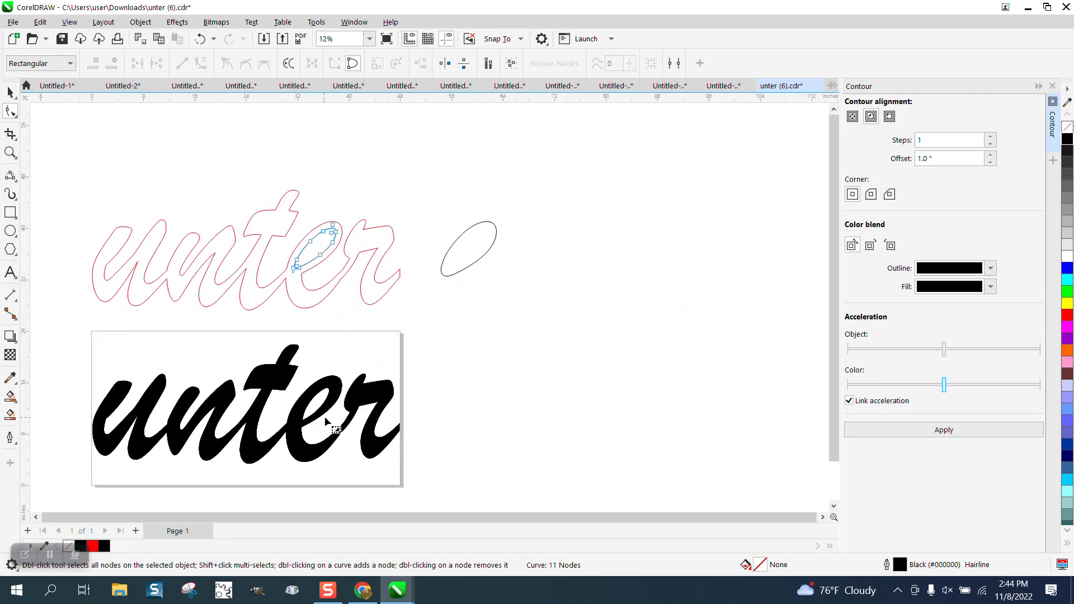
pyautogui.moveTo(315, 429)
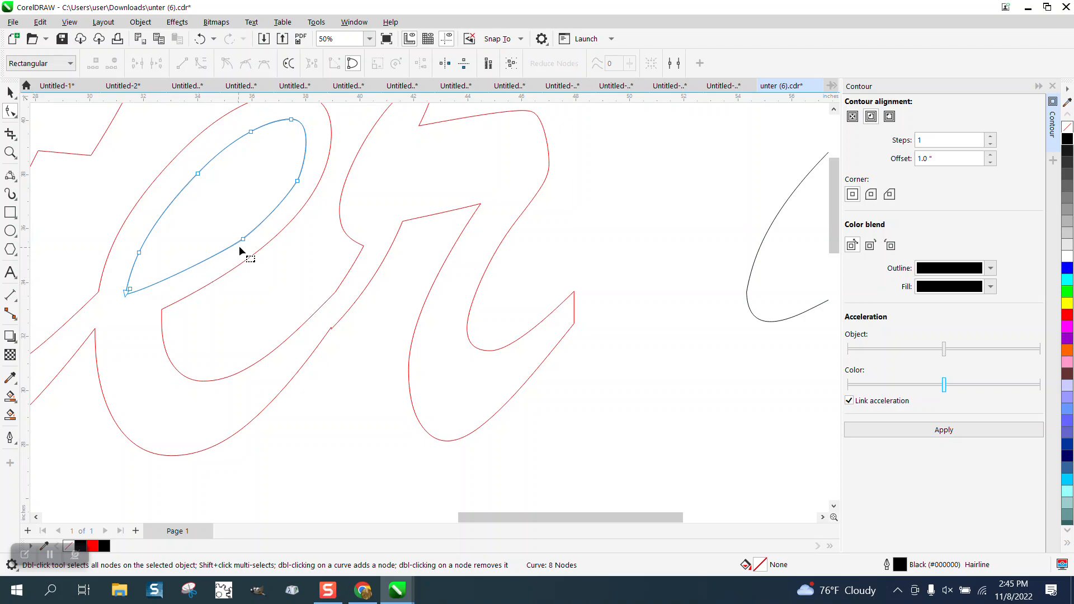
# Step: Delete surplus nodes on the eye curve down to four and select the rebuilt eye shape
pyautogui.doubleClick(239, 255)
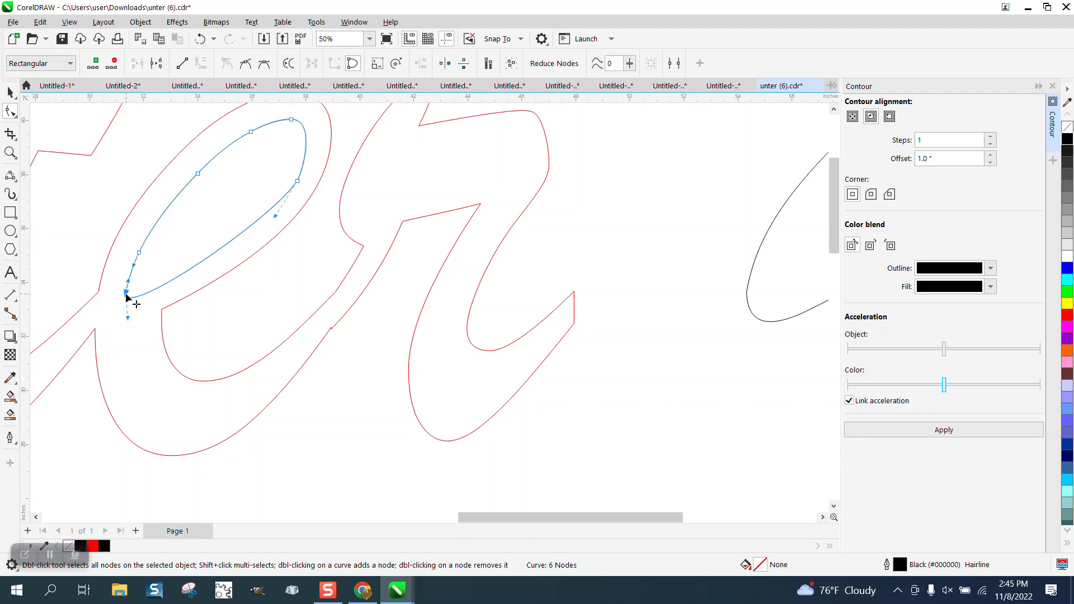
pyautogui.doubleClick(127, 294)
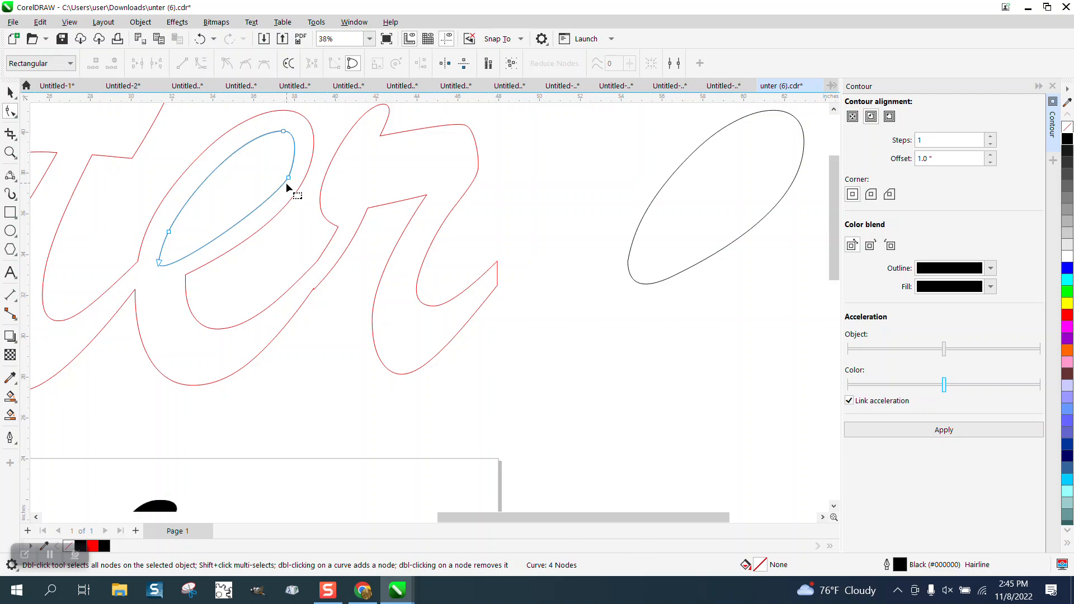
pyautogui.scroll(-3)
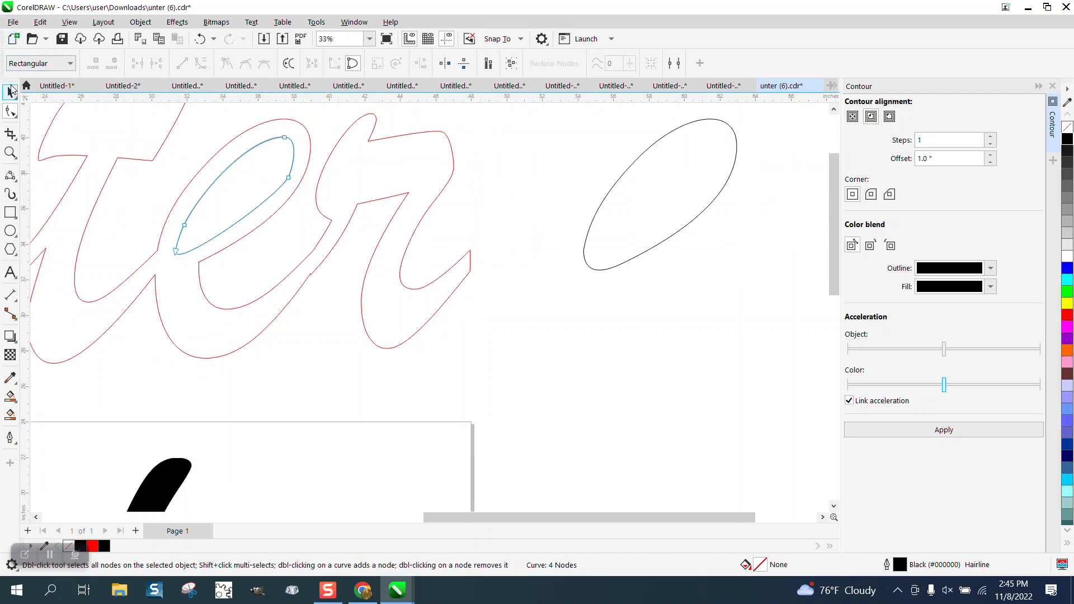
pyautogui.click(10, 92)
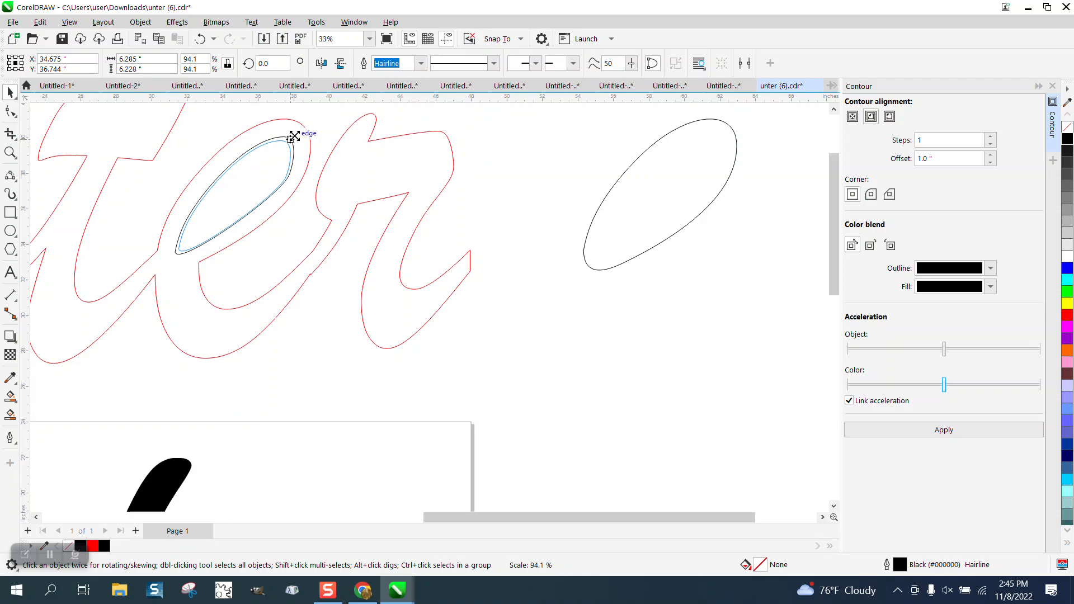
pyautogui.scroll(-3)
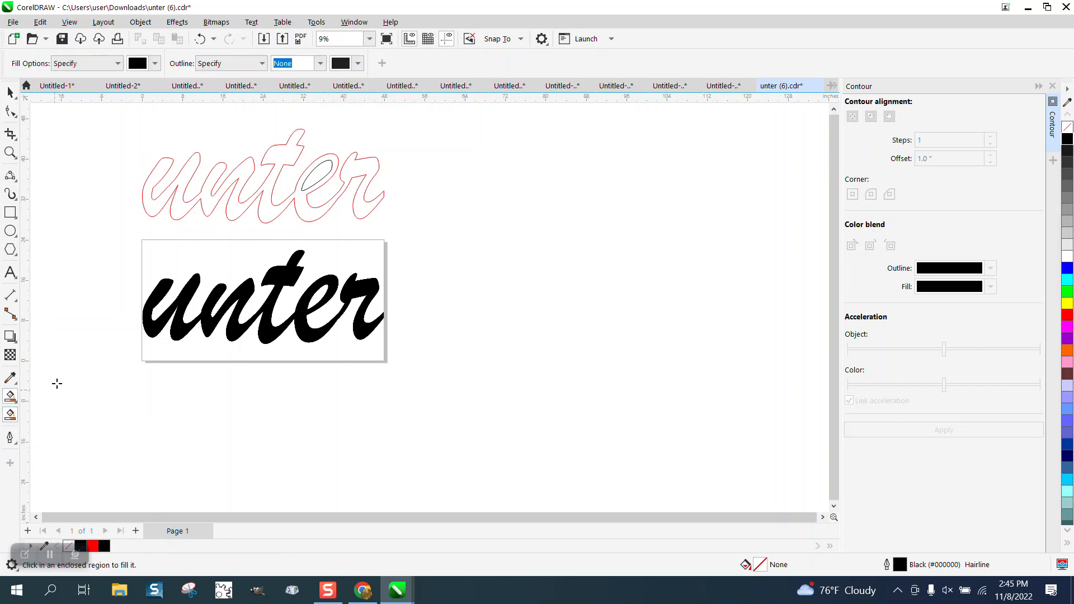
# Step: Select the solid word copy, clear its fill for a red hairline outline, and zoom in on it
pyautogui.click(262, 177)
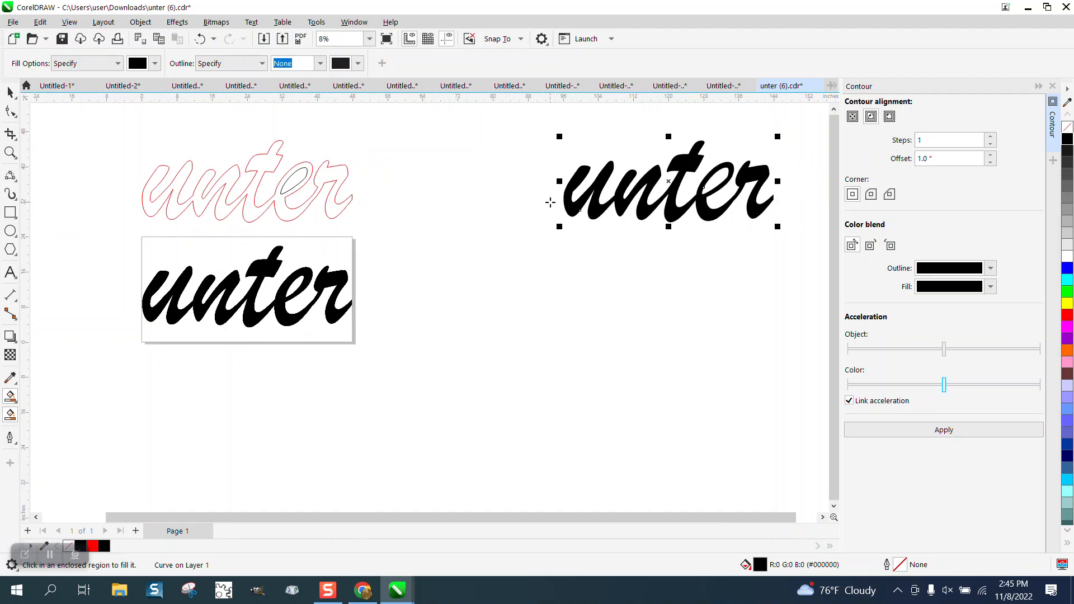
pyautogui.moveTo(703, 197)
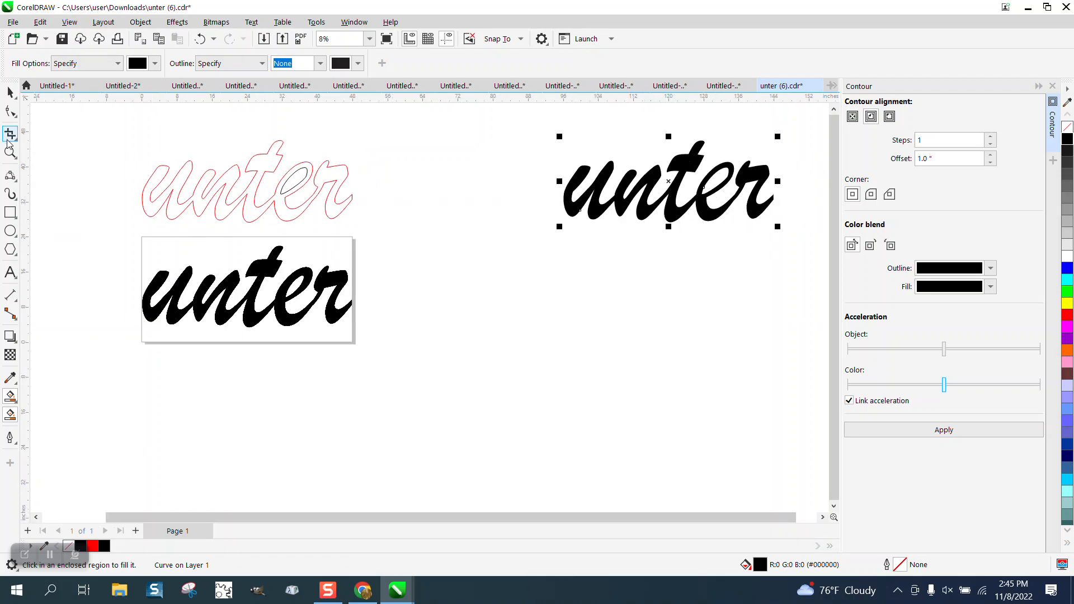
pyautogui.click(11, 154)
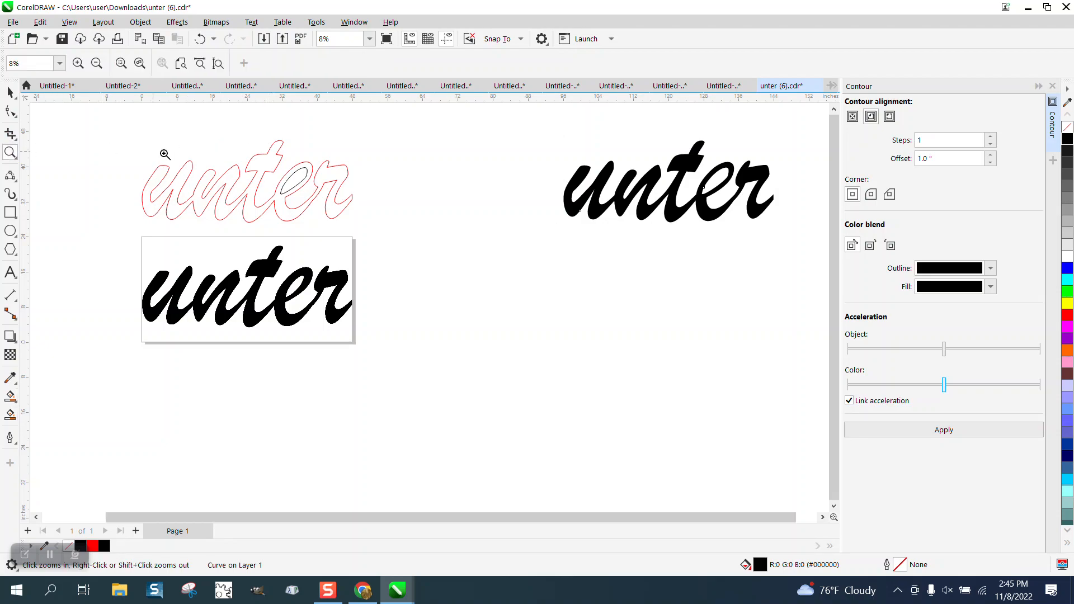
pyautogui.click(165, 155)
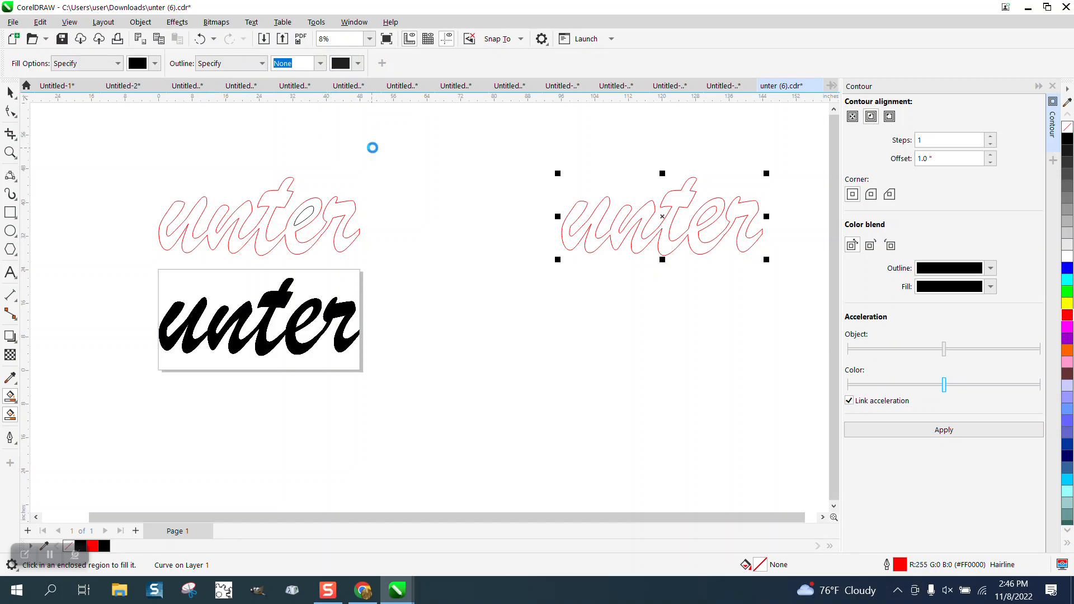
# Step: Delete the extra copies, keep the red outline on the page and zoom in close on it
pyautogui.click(195, 38)
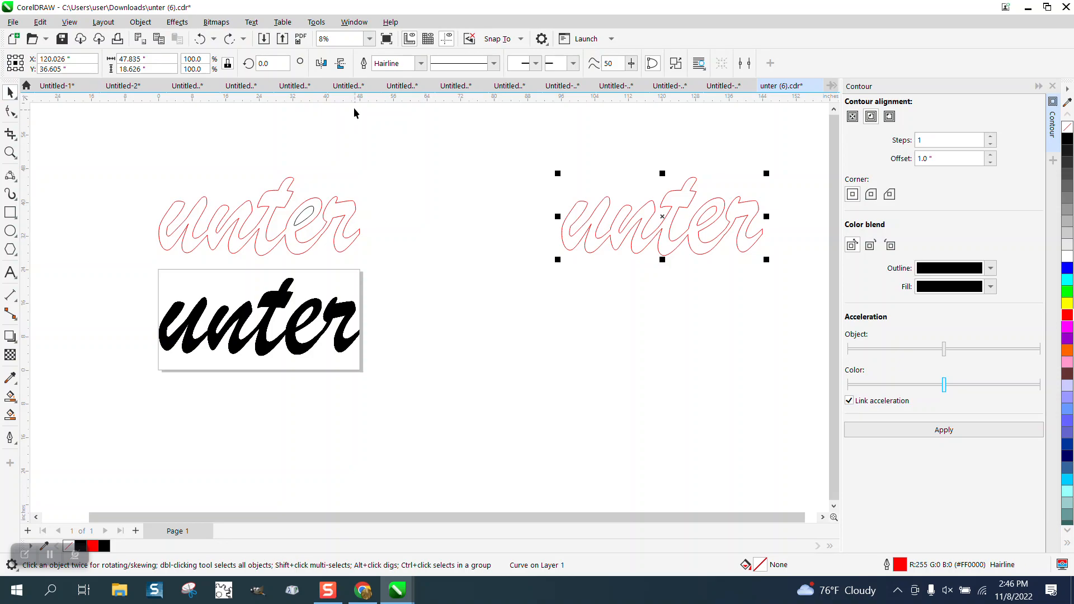
pyautogui.moveTo(112, 145)
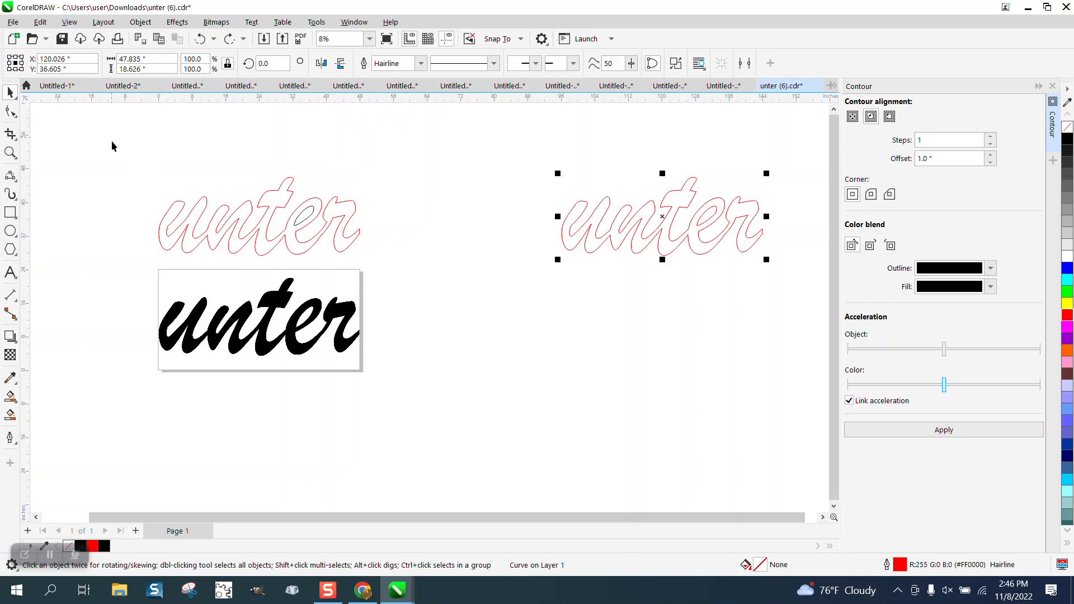
pyautogui.click(609, 242)
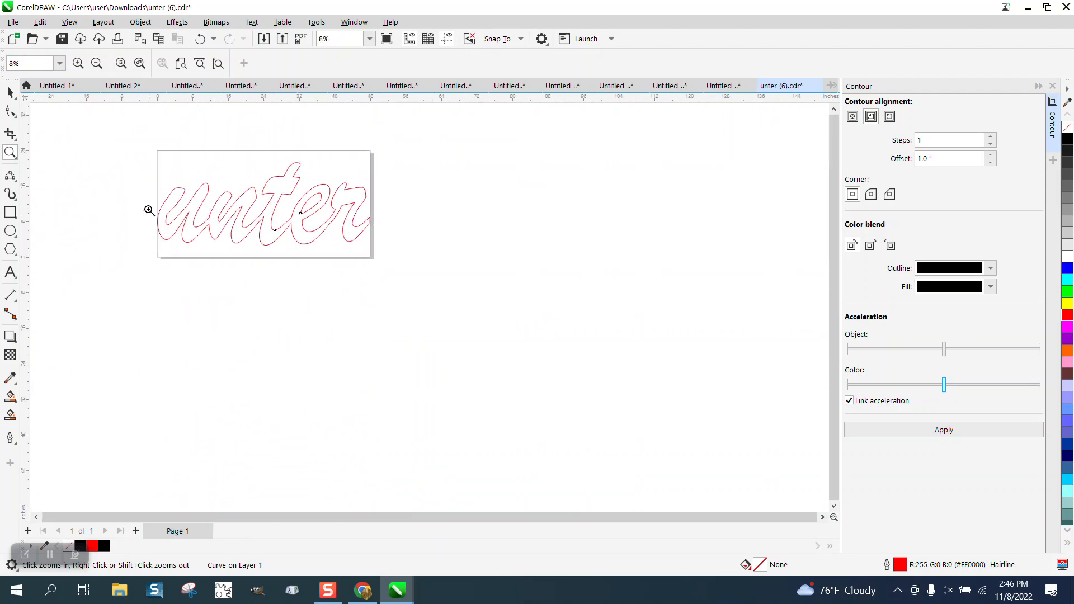
pyautogui.click(149, 209)
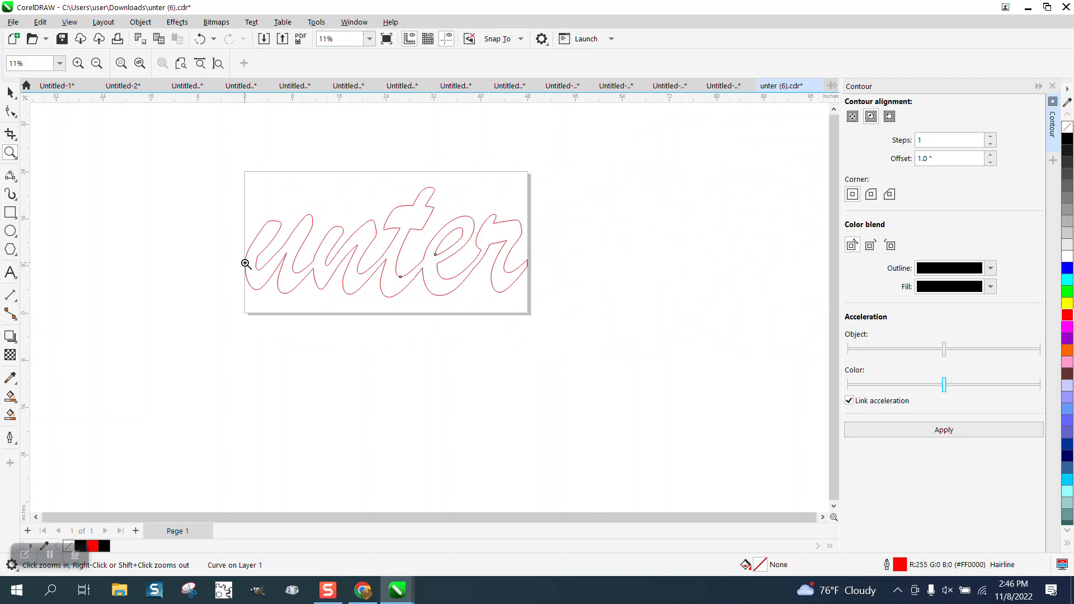
pyautogui.moveTo(193, 223)
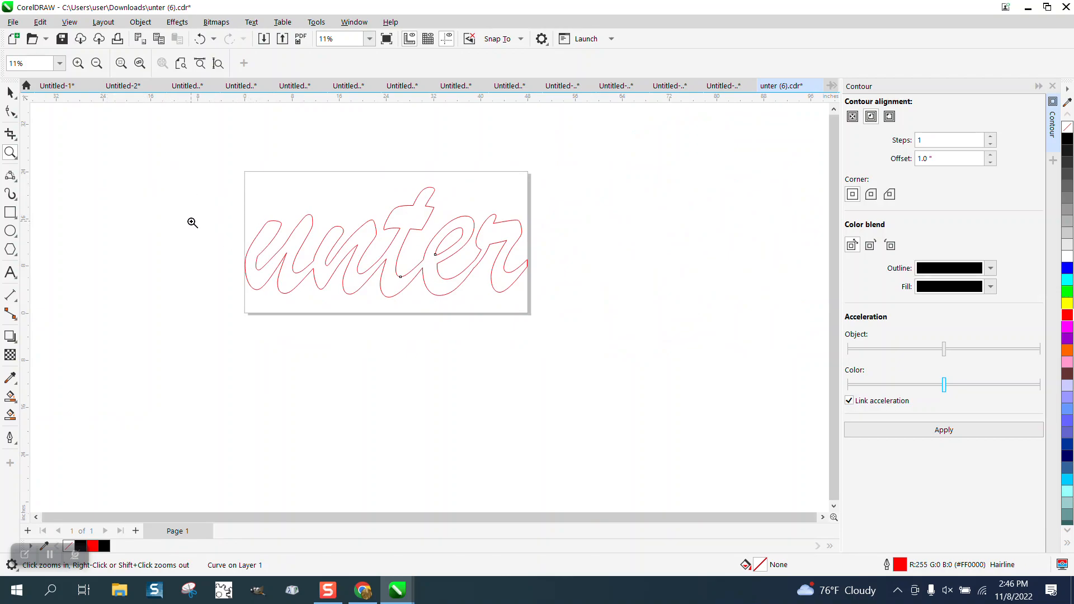
pyautogui.click(383, 254)
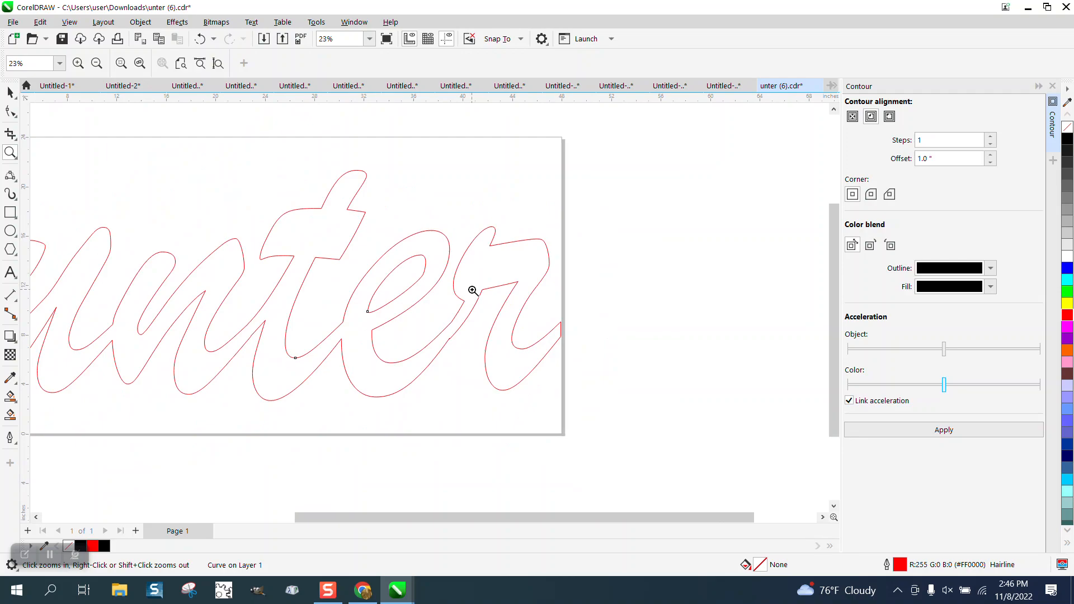
# Step: Select all 177 nodes of the outline and run Reduce Nodes, bringing it down to 108
pyautogui.rightClick(471, 290)
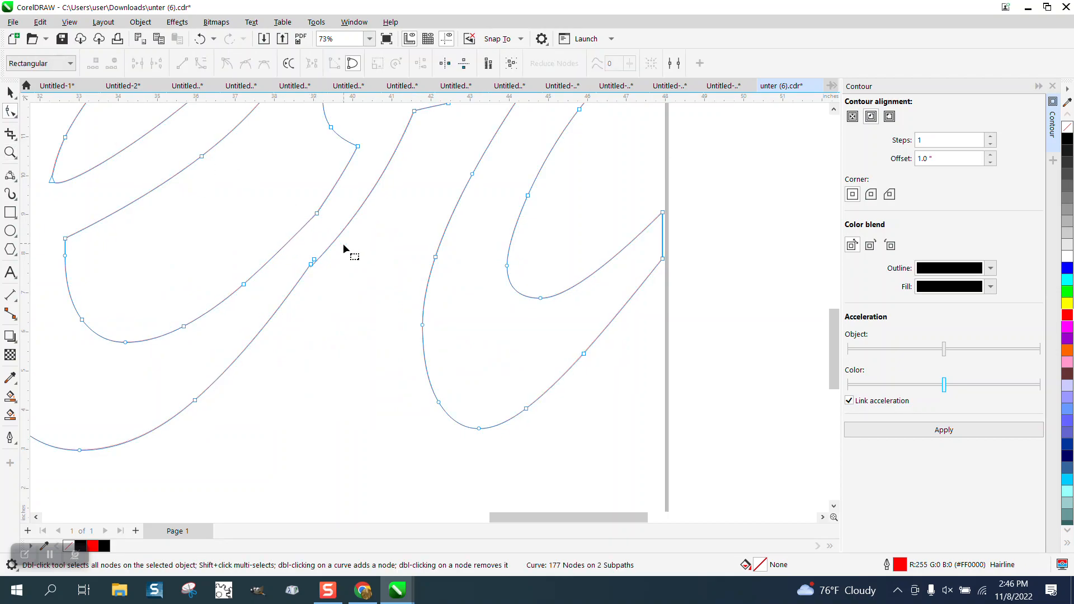
pyautogui.doubleClick(313, 262)
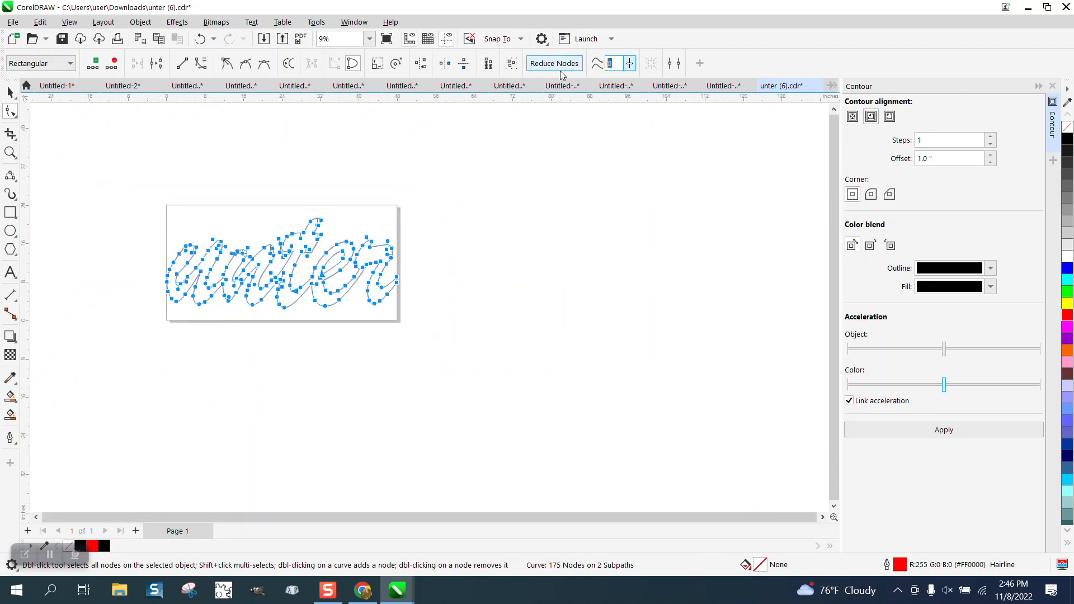
pyautogui.click(554, 63)
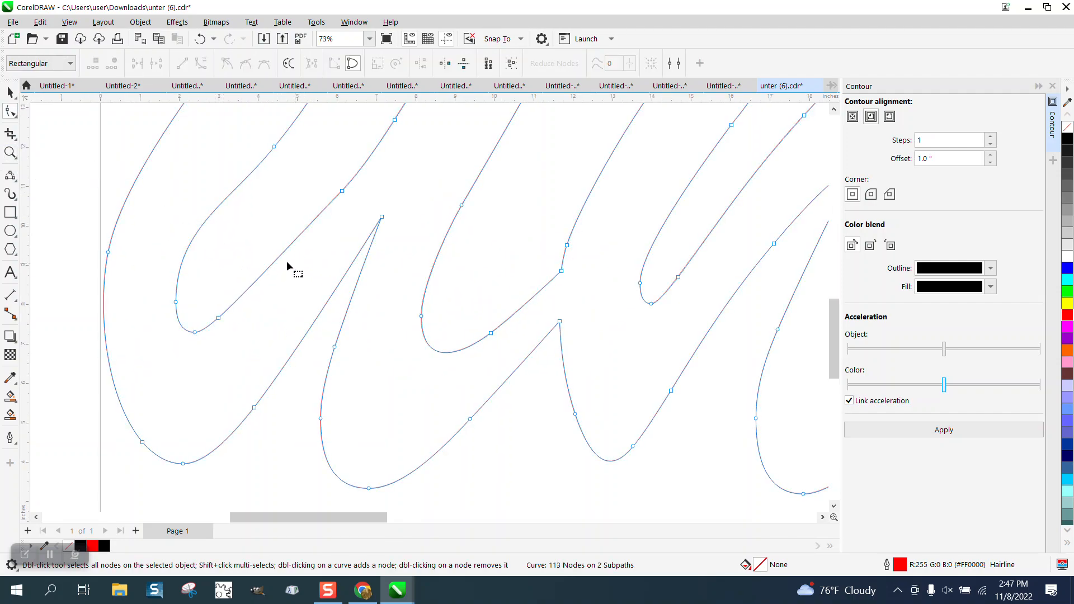
pyautogui.scroll(-3)
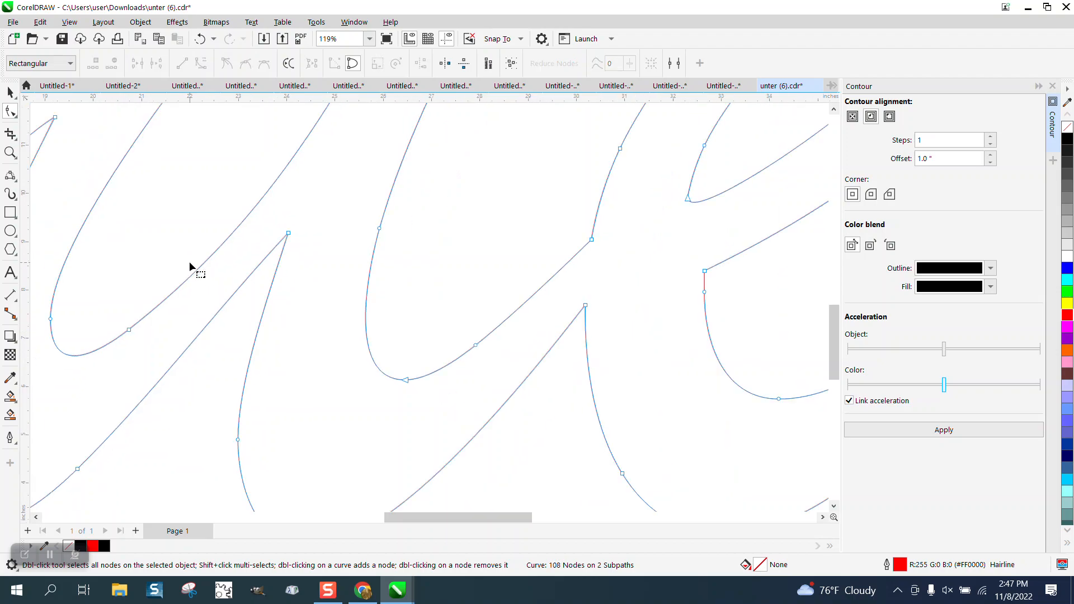
pyautogui.scroll(-3)
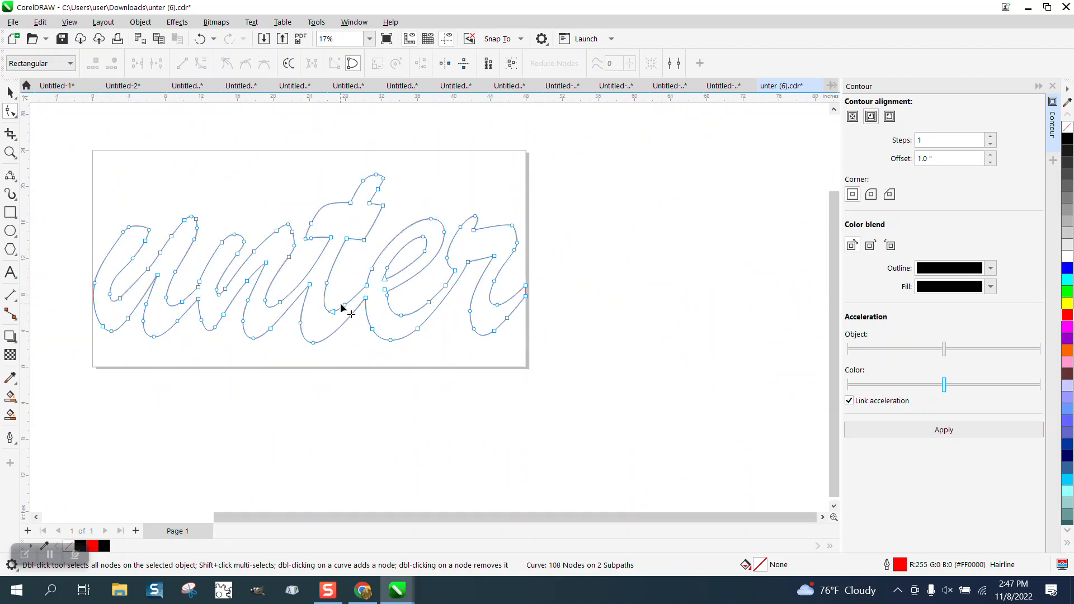
pyautogui.moveTo(352, 307)
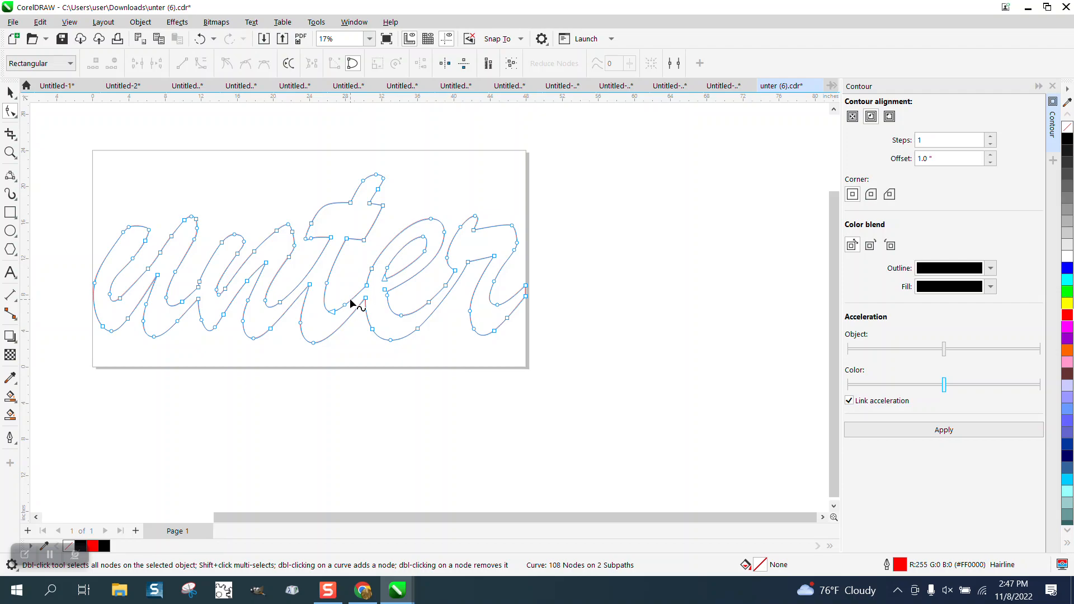